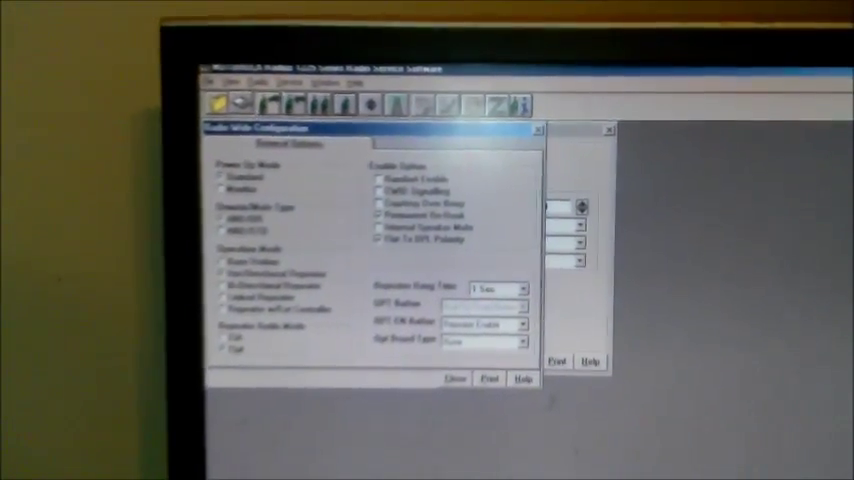
# Start reading the radio, raising the warning that unsaved codeplug changes will be lost
pyautogui.click(456, 380)
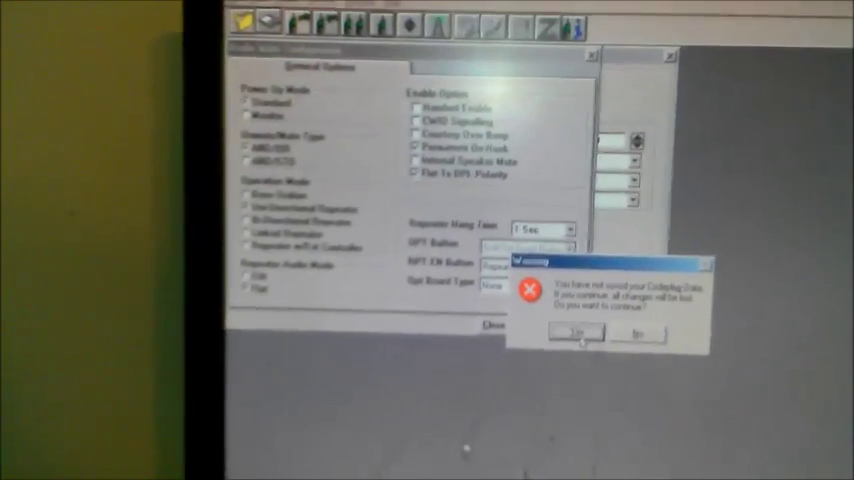